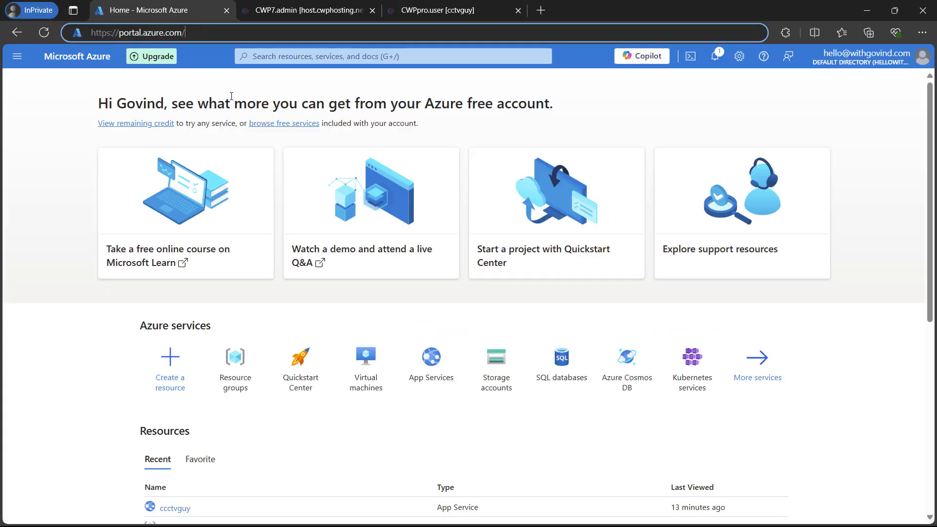
Open the ccctvguy web app, review its Overview, and go to Custom domains under Settings.
{"action": "scroll", "scroll_direction": "down", "scroll_amount": 3}
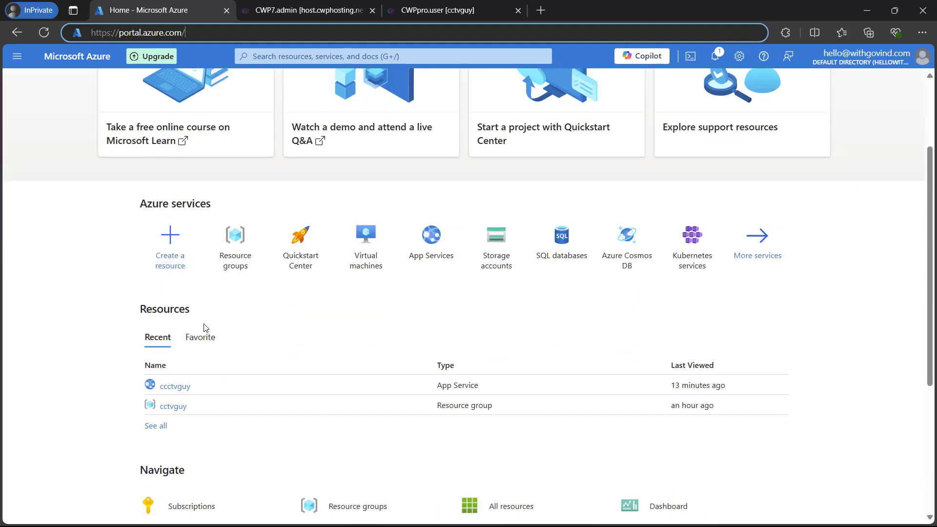
{"action": "mouse_move", "coordinate": [174, 385]}
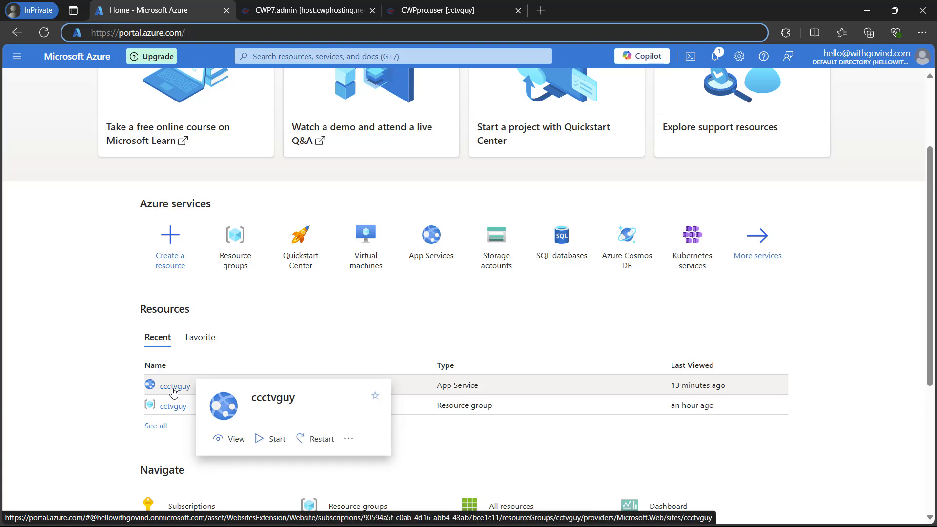
{"action": "left_click", "coordinate": [175, 386]}
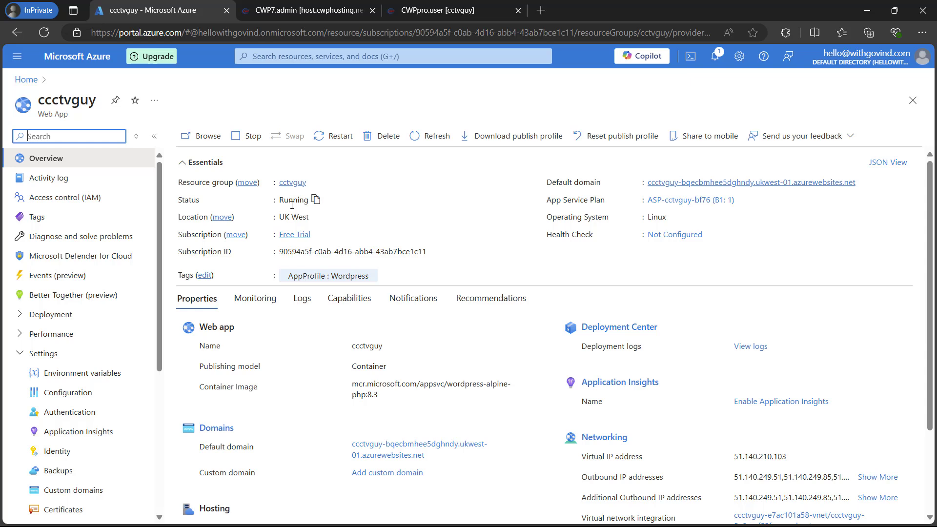
{"action": "mouse_move", "coordinate": [732, 199]}
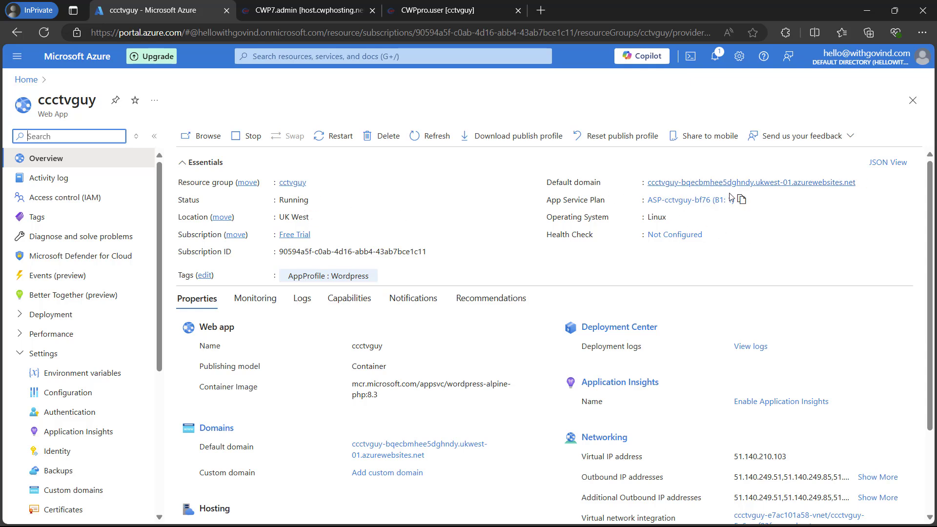
{"action": "mouse_move", "coordinate": [755, 190]}
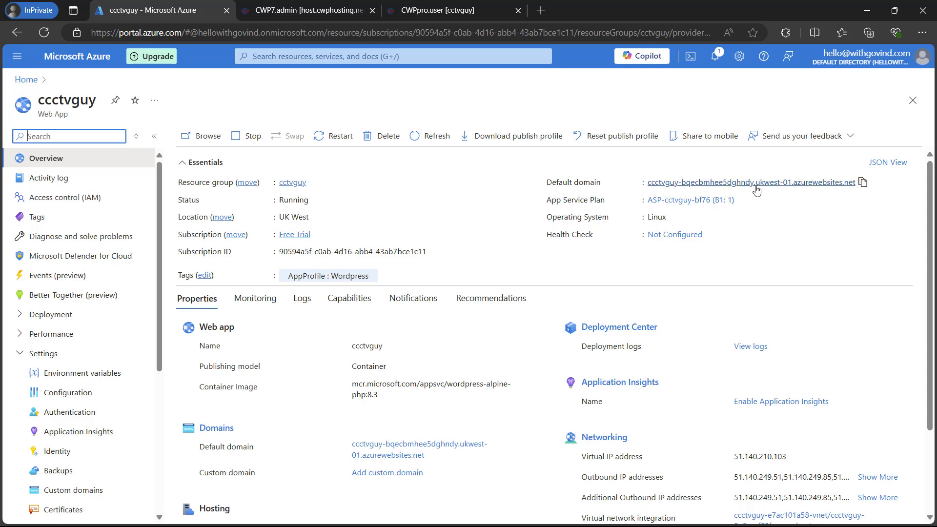
{"action": "mouse_move", "coordinate": [776, 182]}
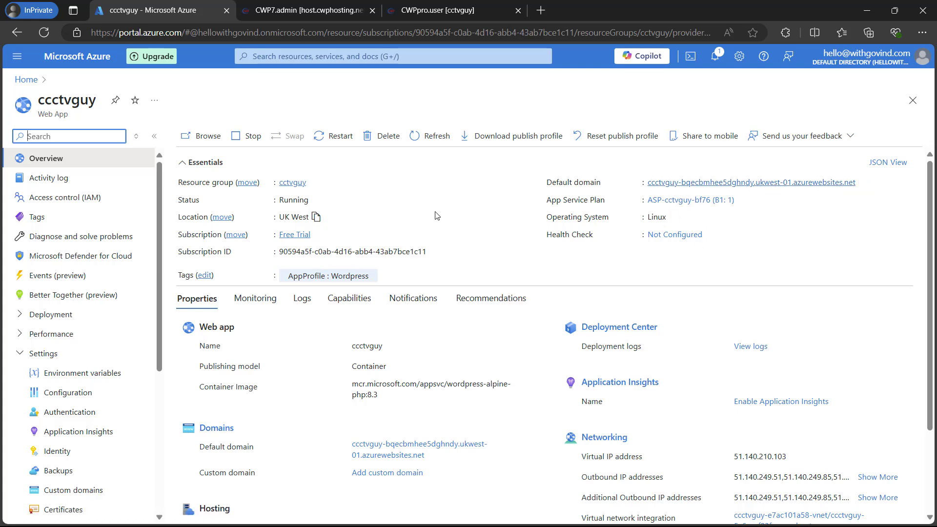
{"action": "scroll", "scroll_direction": "down", "scroll_amount": 3}
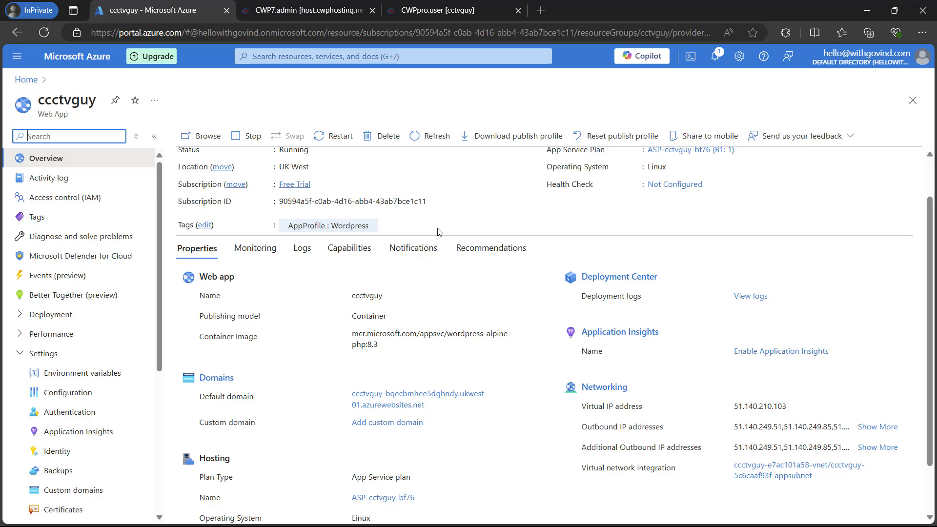
{"action": "scroll", "scroll_direction": "down", "scroll_amount": 3}
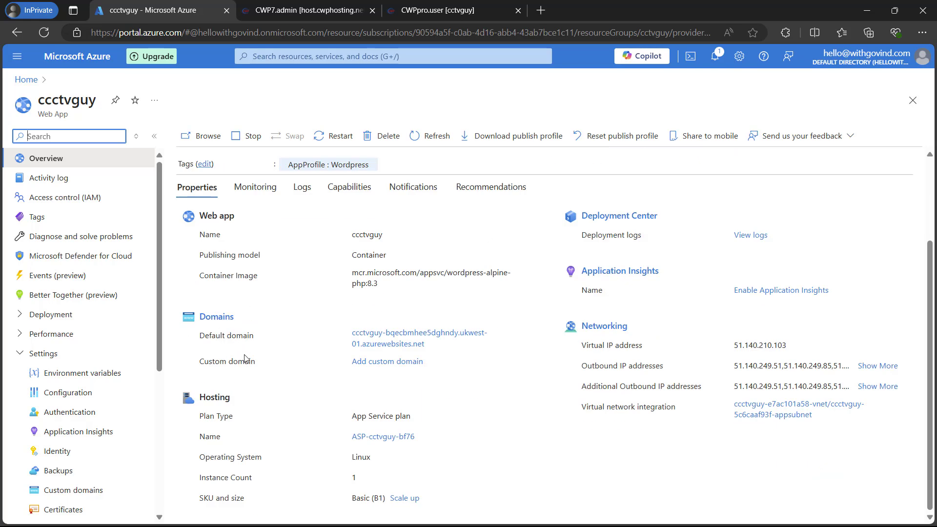
{"action": "mouse_move", "coordinate": [209, 324]}
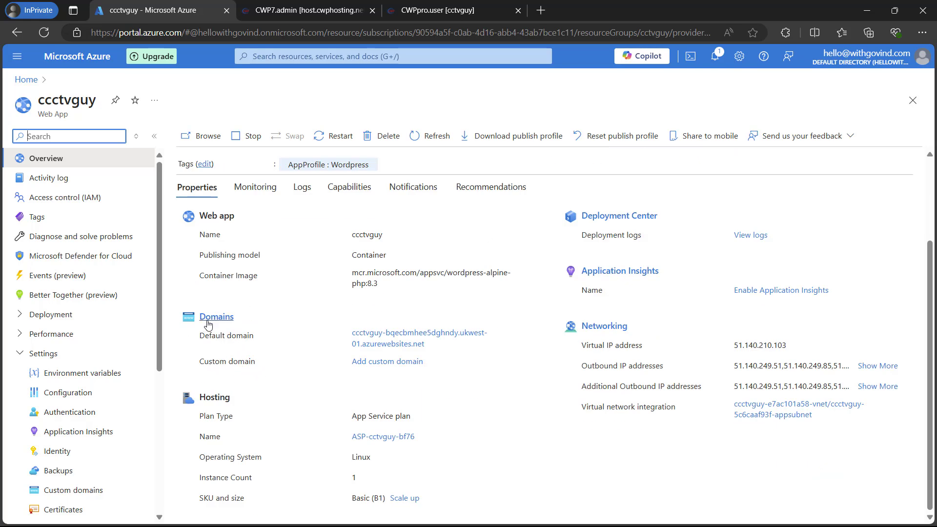
{"action": "mouse_move", "coordinate": [382, 368]}
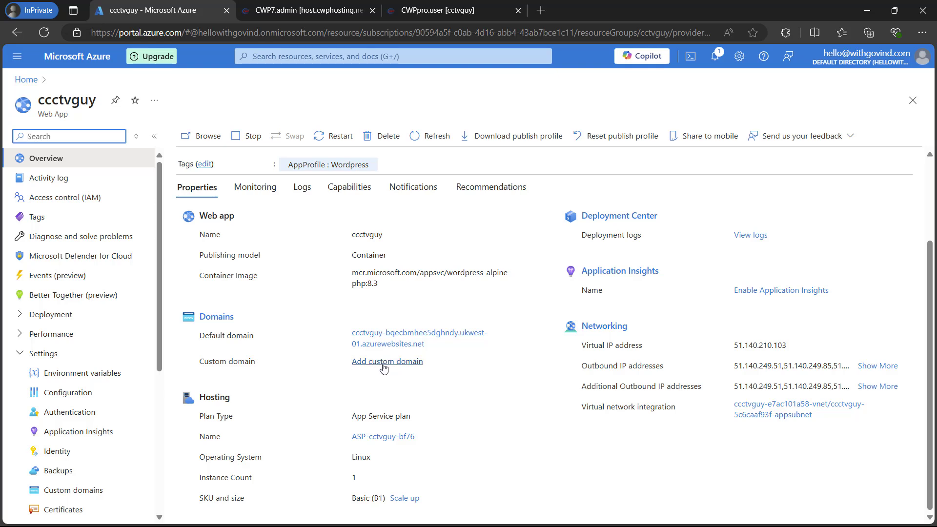
{"action": "mouse_move", "coordinate": [432, 370]}
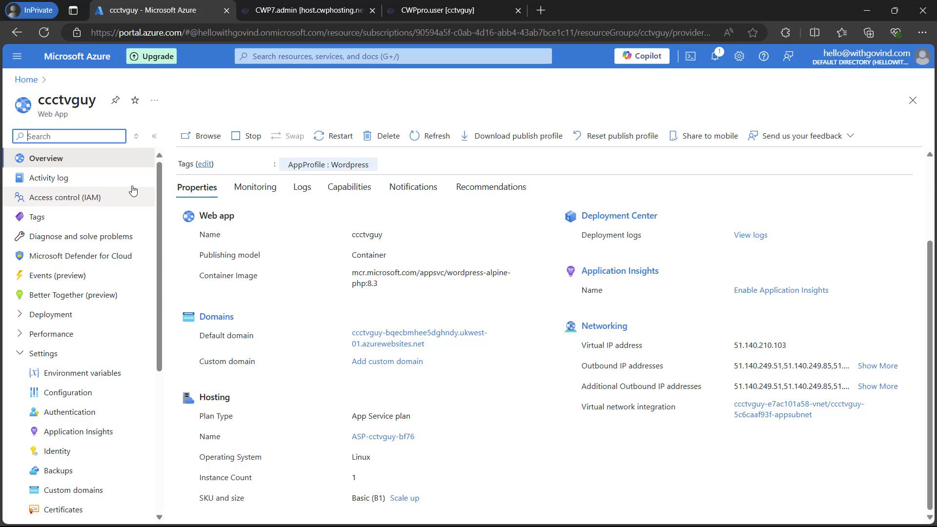
{"action": "mouse_move", "coordinate": [52, 334]}
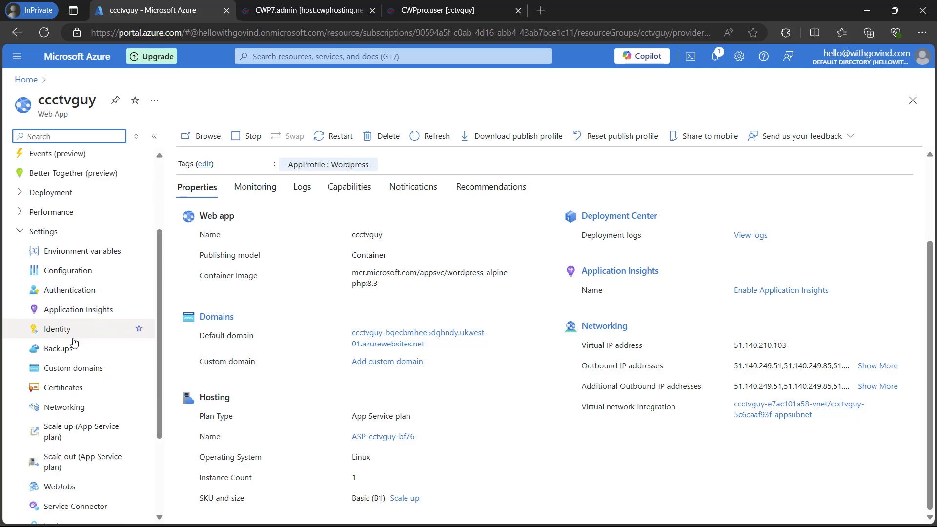
{"action": "scroll", "scroll_direction": "down", "scroll_amount": 3}
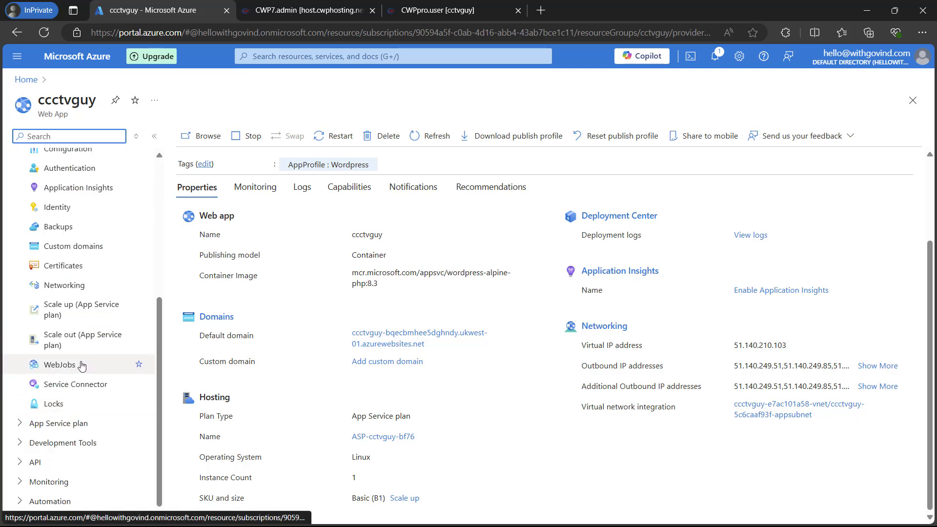
{"action": "left_click", "coordinate": [74, 246]}
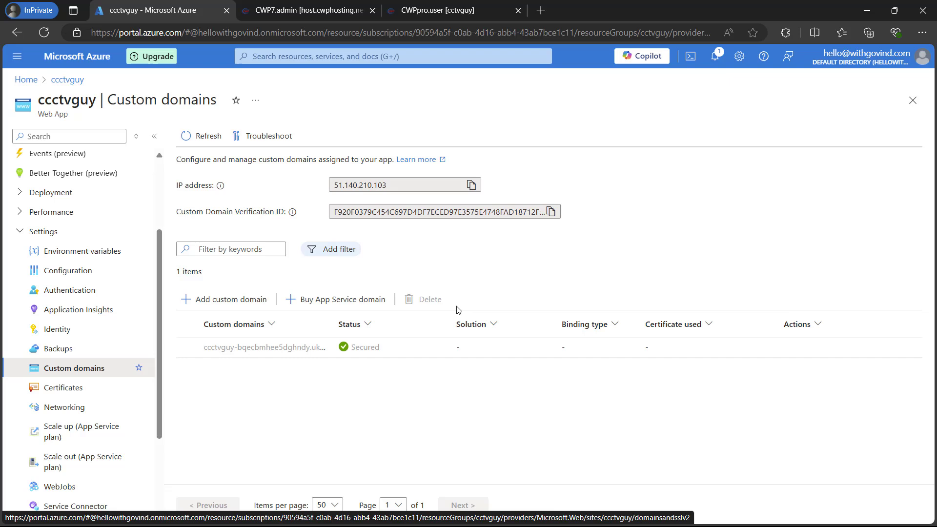
{"action": "mouse_move", "coordinate": [230, 299]}
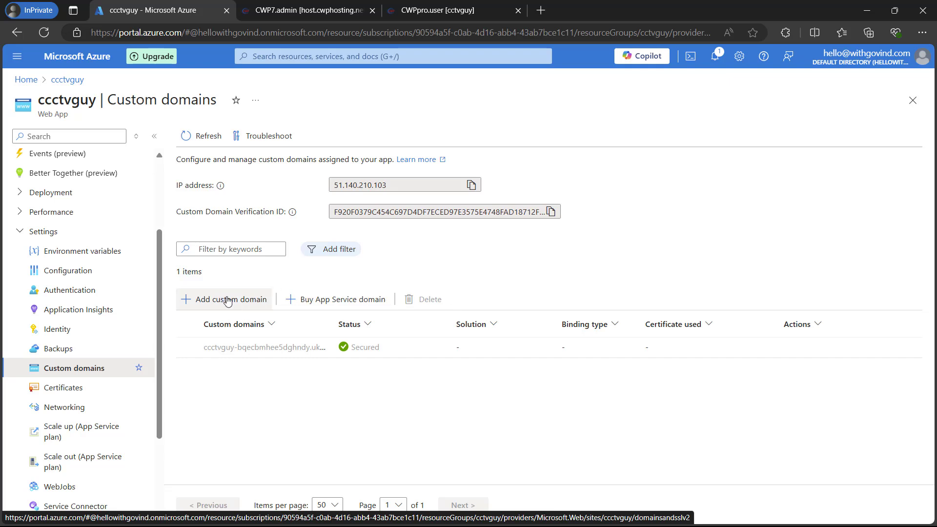
{"action": "mouse_move", "coordinate": [243, 305]}
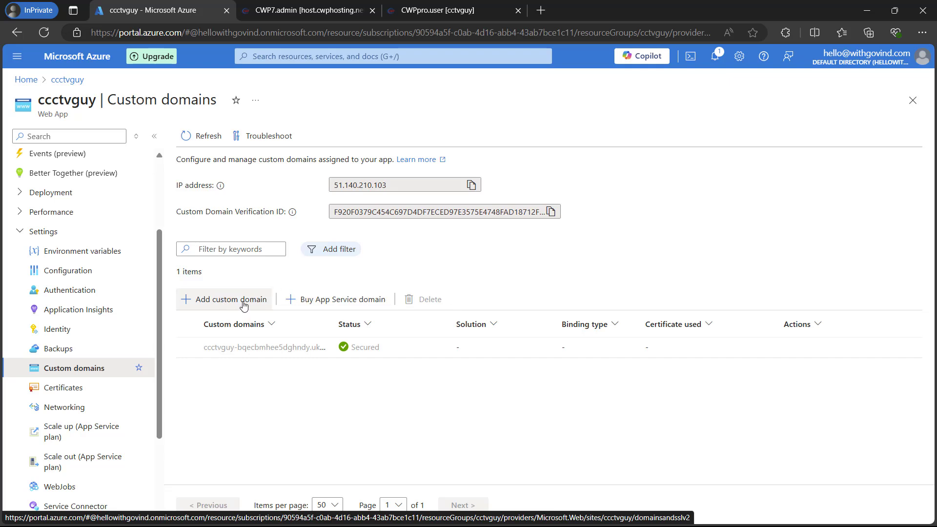
Add a custom domain from 'All other domain services' with App Service Managed Certificate and SNI SSL.
{"action": "left_click", "coordinate": [230, 299]}
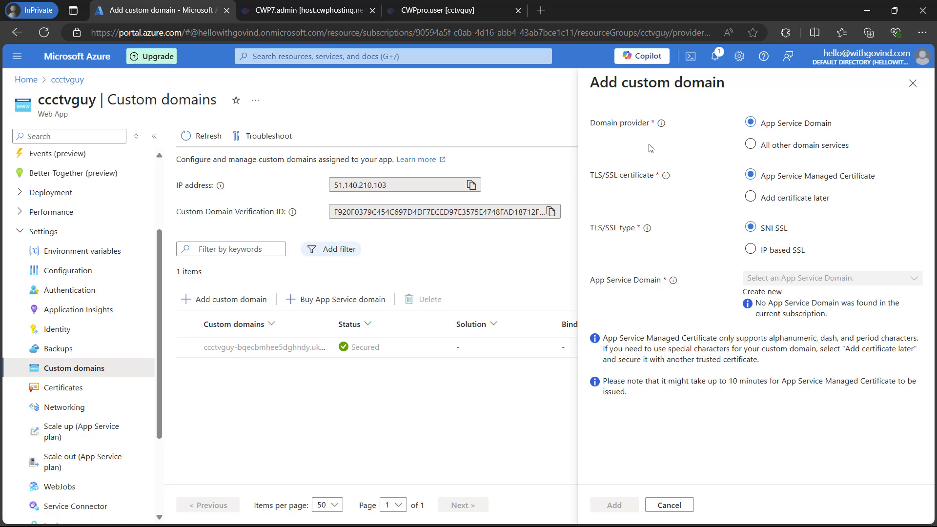
{"action": "mouse_move", "coordinate": [816, 298]}
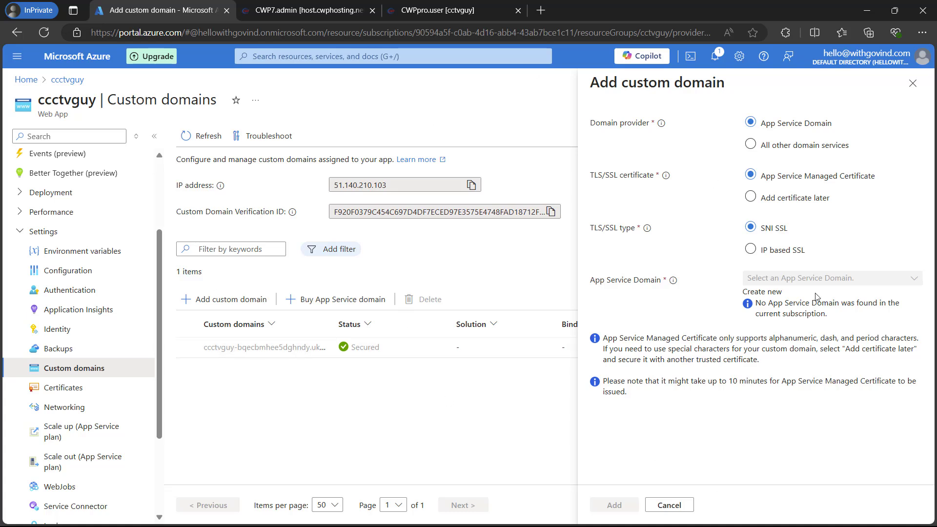
{"action": "mouse_move", "coordinate": [799, 174]}
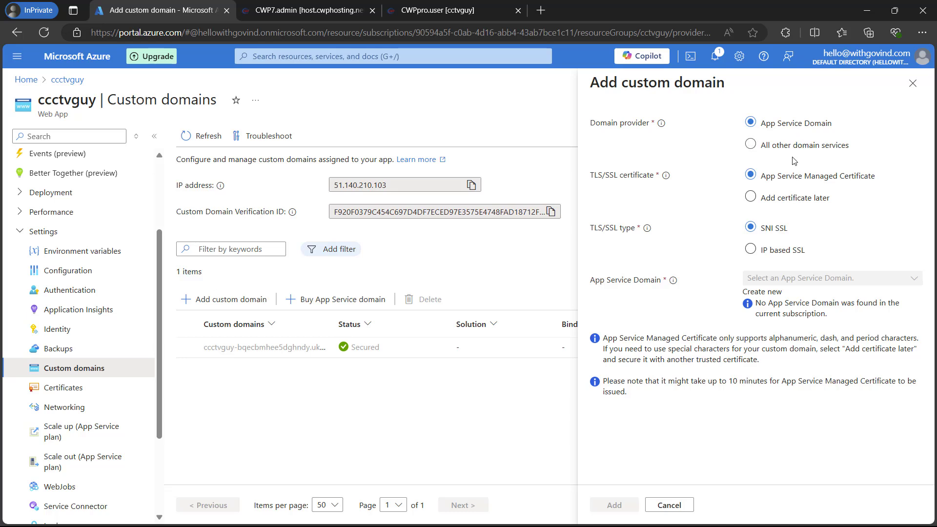
{"action": "mouse_move", "coordinate": [788, 157]}
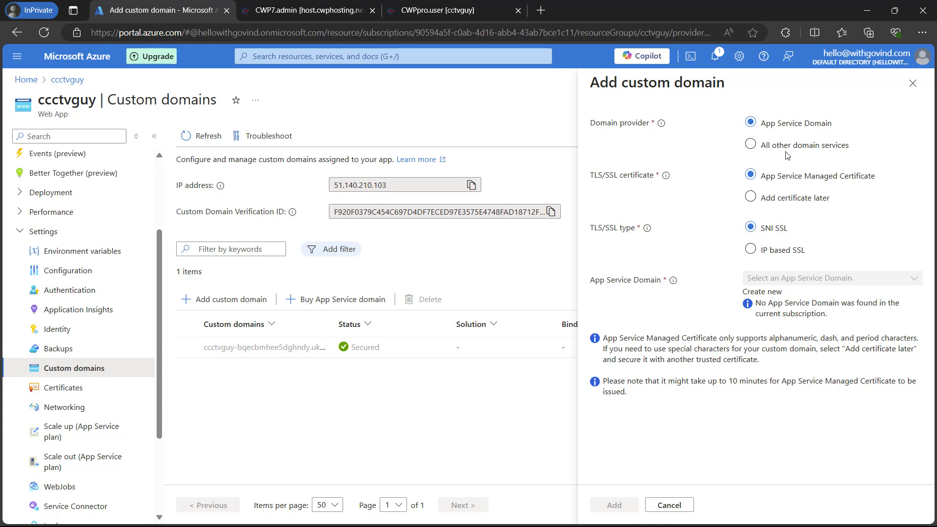
{"action": "left_click", "coordinate": [750, 145]}
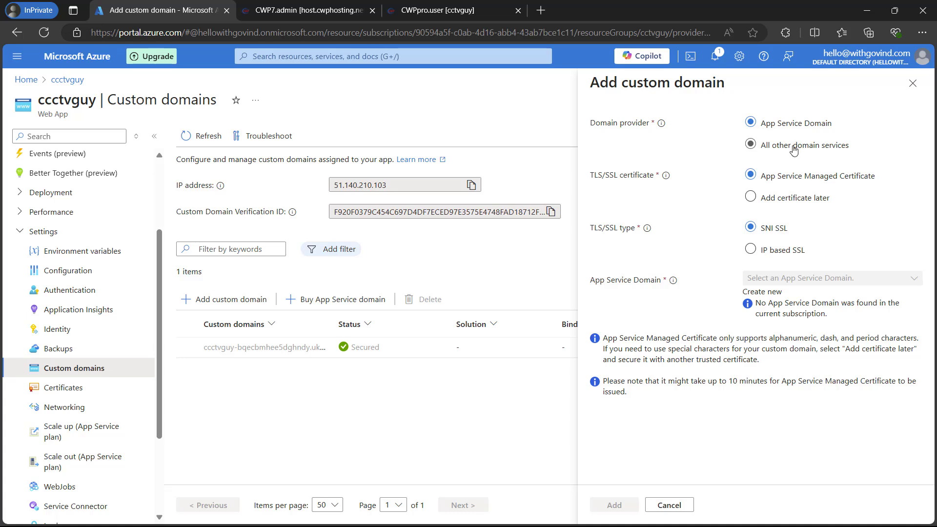
{"action": "left_click", "coordinate": [749, 144]}
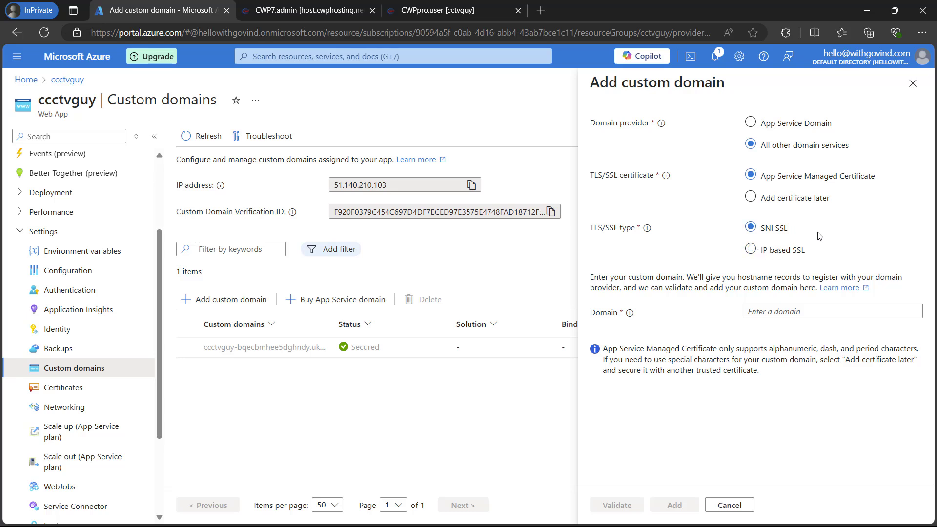
{"action": "left_click", "coordinate": [830, 310]}
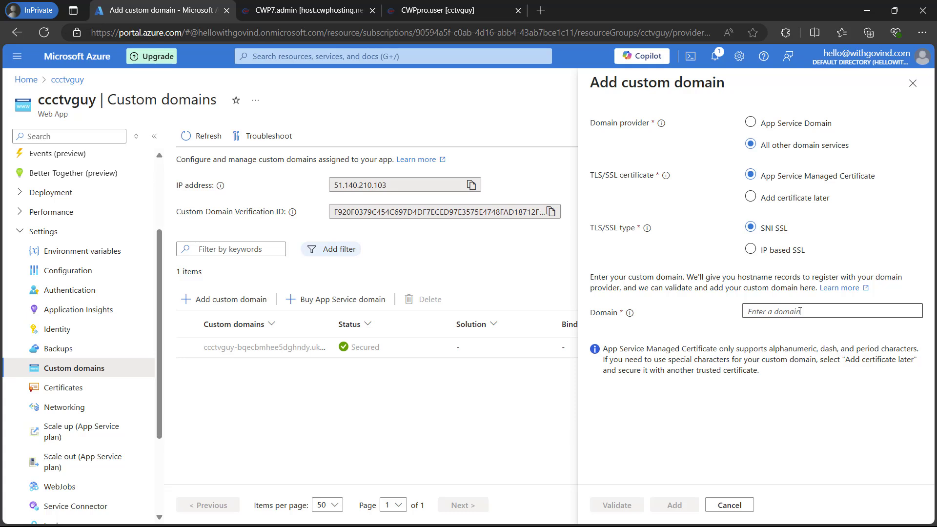
Enter wp.cctvguy.online as the domain and reveal its CNAME and TXT validation records.
{"action": "type", "text": "wp.cctvguy.online"}
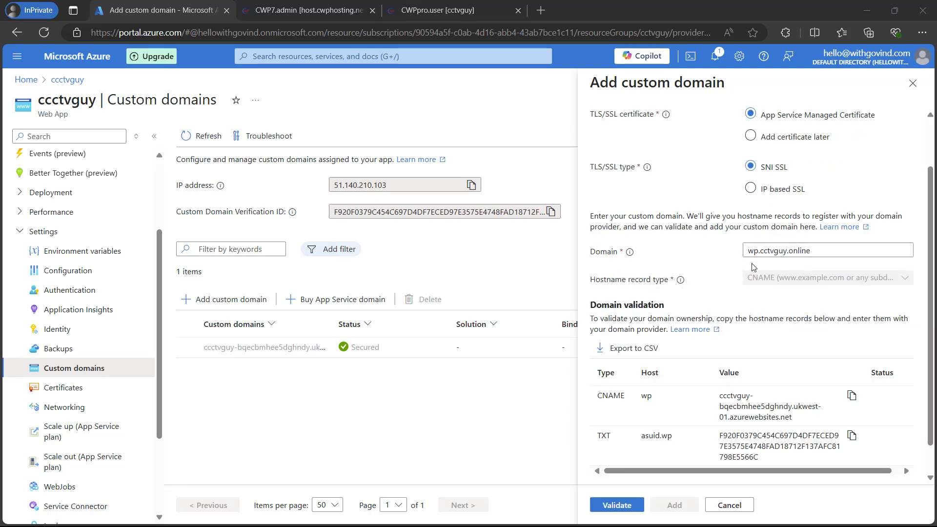
{"action": "scroll", "scroll_direction": "down", "scroll_amount": 3}
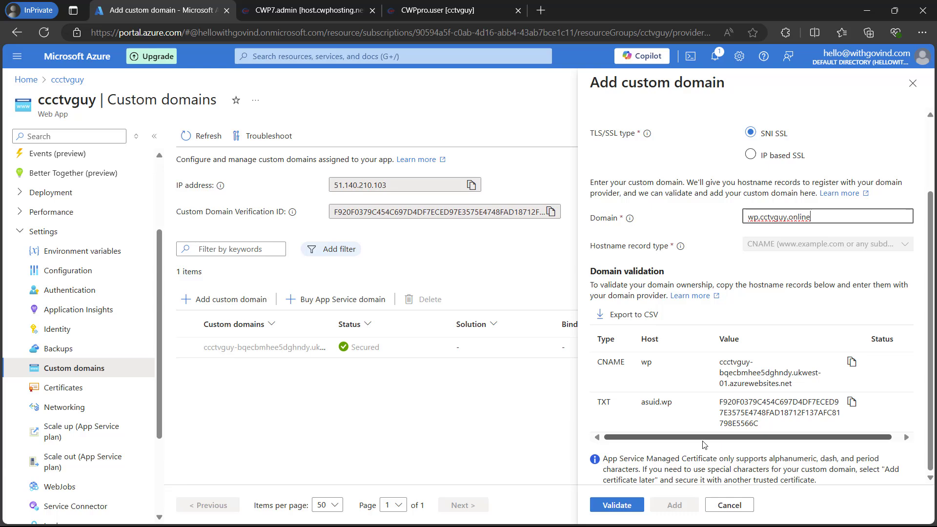
{"action": "mouse_move", "coordinate": [345, 116]}
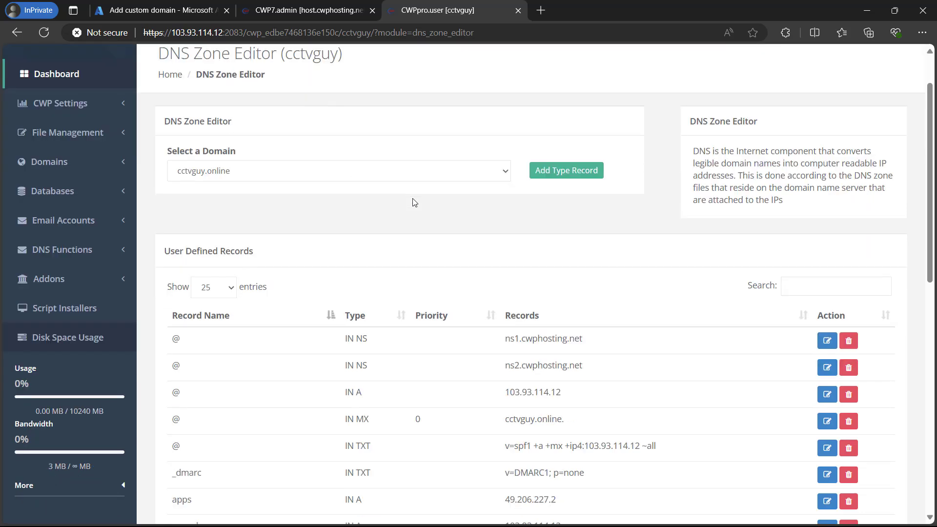
{"action": "left_click", "coordinate": [161, 10]}
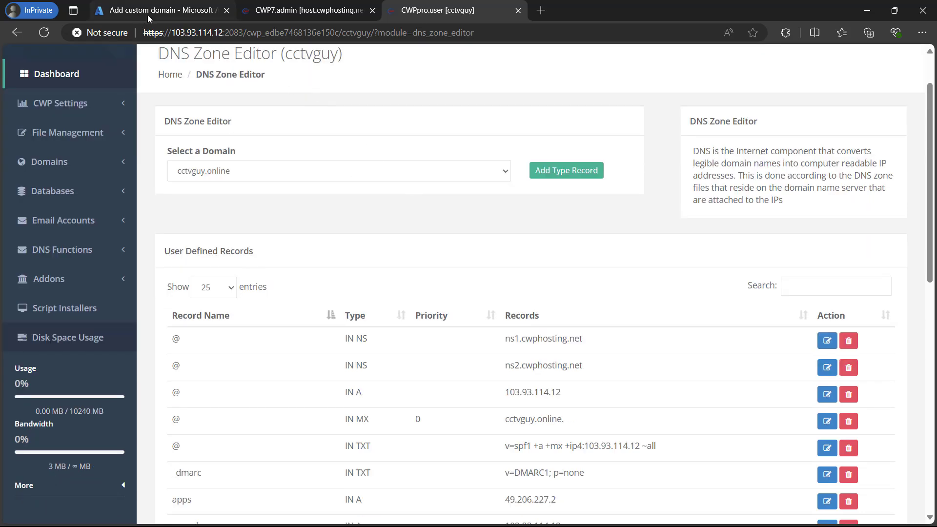
{"action": "left_click", "coordinate": [158, 10]}
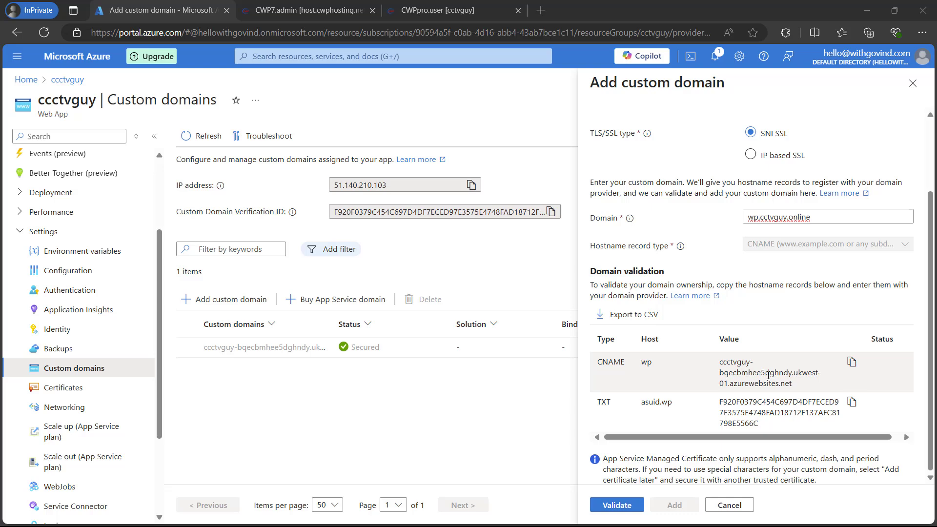
{"action": "mouse_move", "coordinate": [853, 363]}
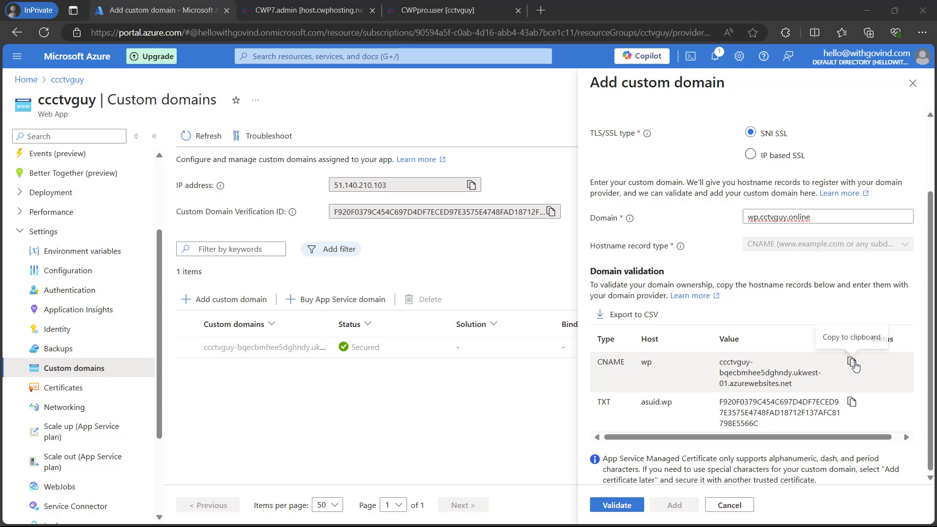
{"action": "left_click", "coordinate": [444, 9]}
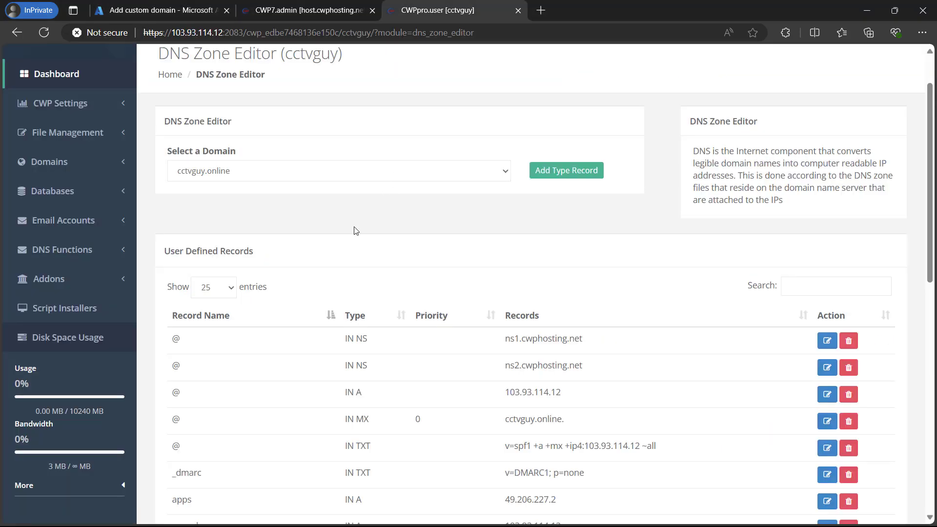
Save a CNAME record named wp for cctvguy.online pointing to the app's azurewebsites.net host.
{"action": "left_click", "coordinate": [565, 169]}
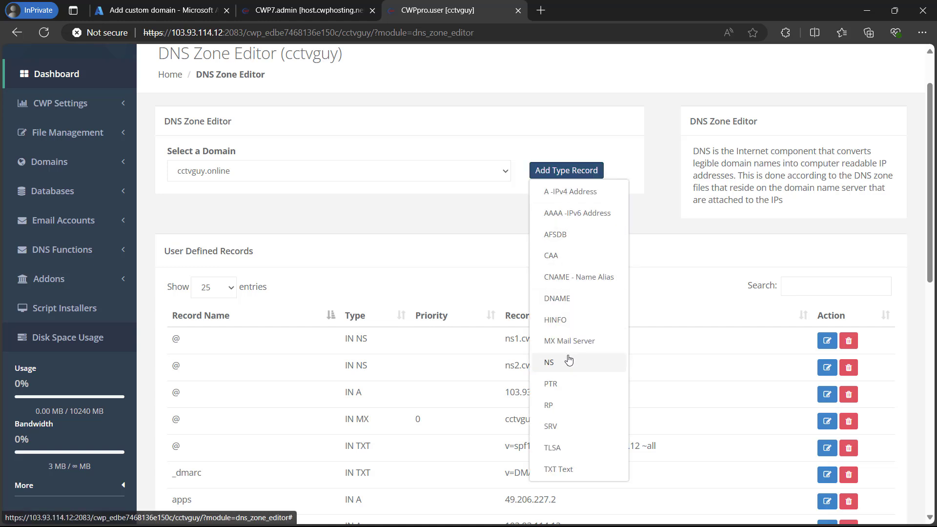
{"action": "mouse_move", "coordinate": [578, 276]}
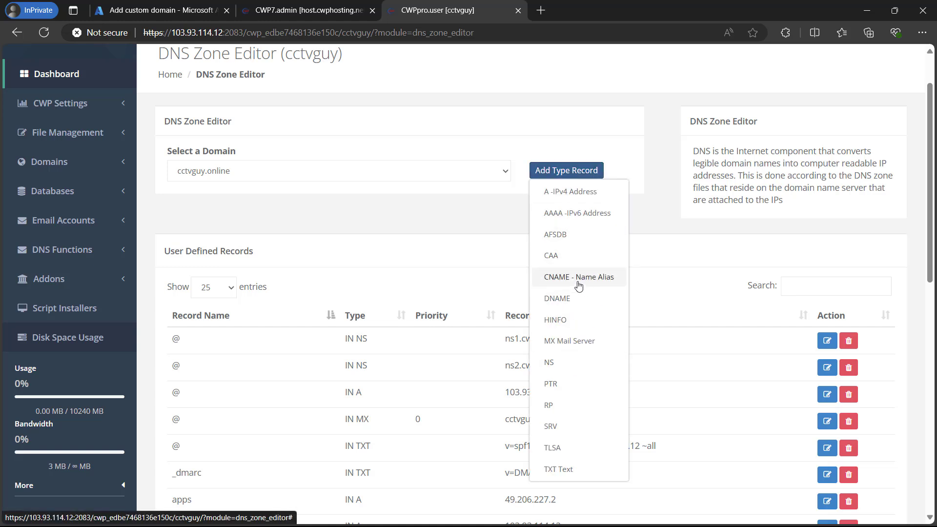
{"action": "left_click", "coordinate": [579, 276]}
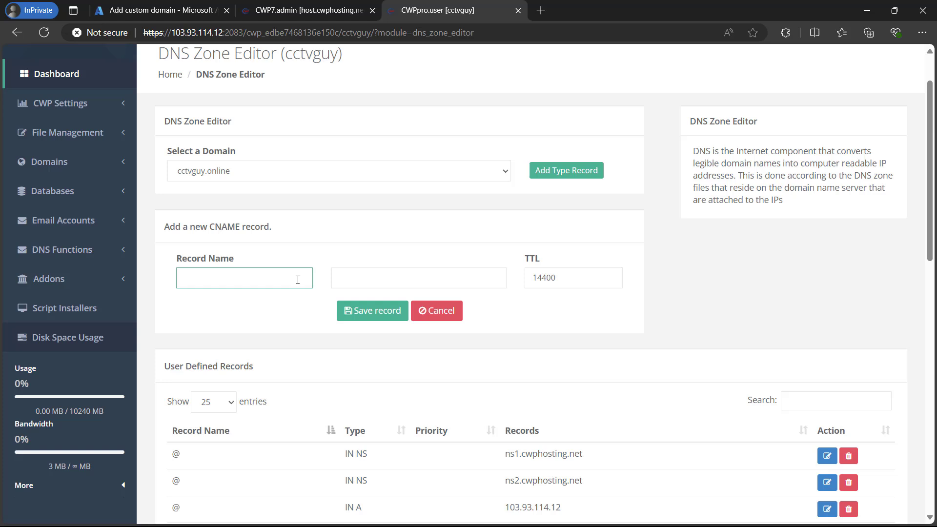
{"action": "type", "text": "wp"}
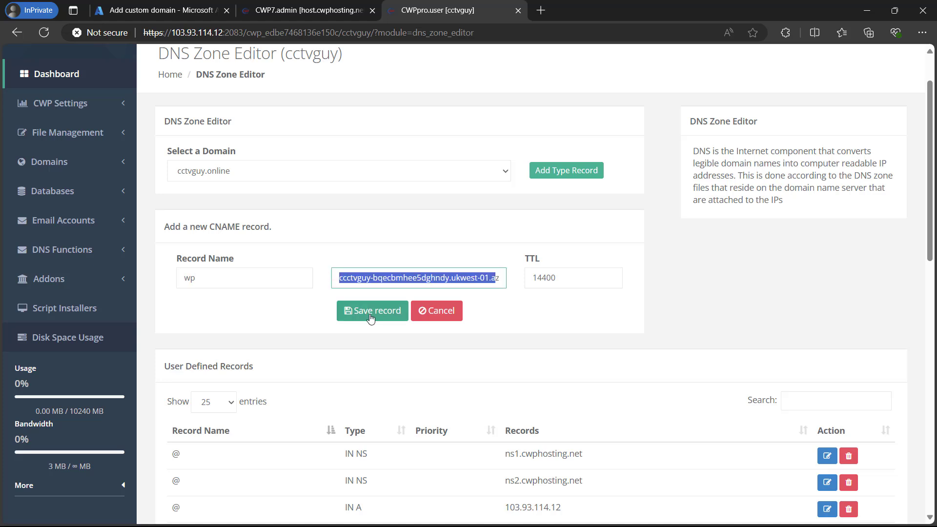
{"action": "left_click", "coordinate": [371, 310]}
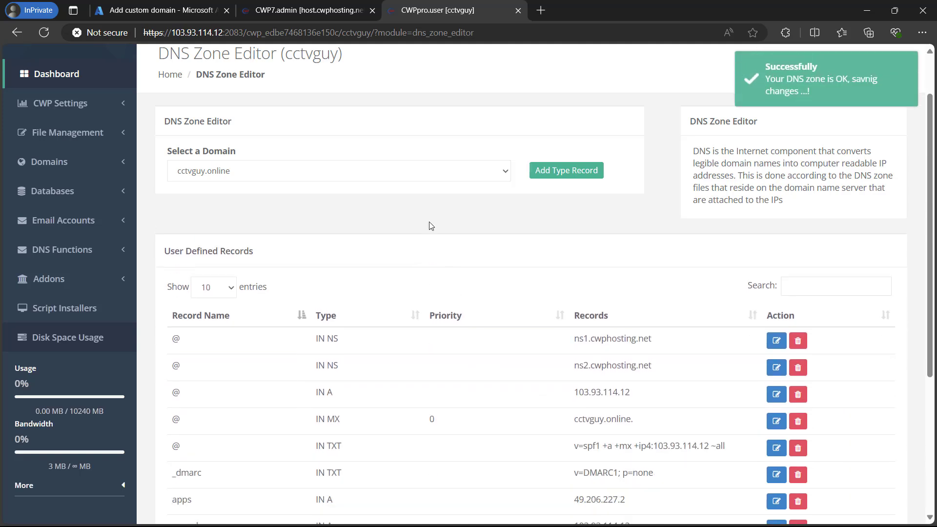
Save a TXT record asuid.wp holding the Azure domain verification ID in the cctvguy.online zone.
{"action": "left_click", "coordinate": [158, 10]}
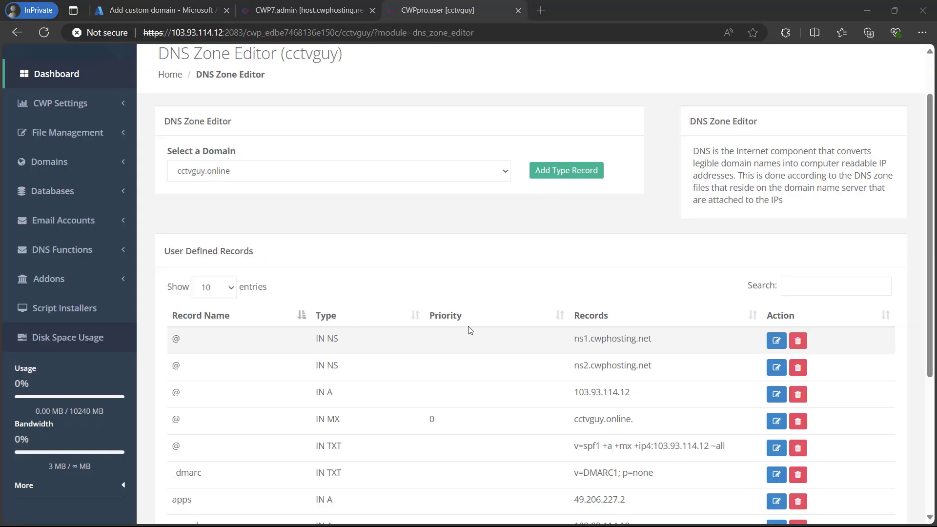
{"action": "left_click", "coordinate": [565, 170]}
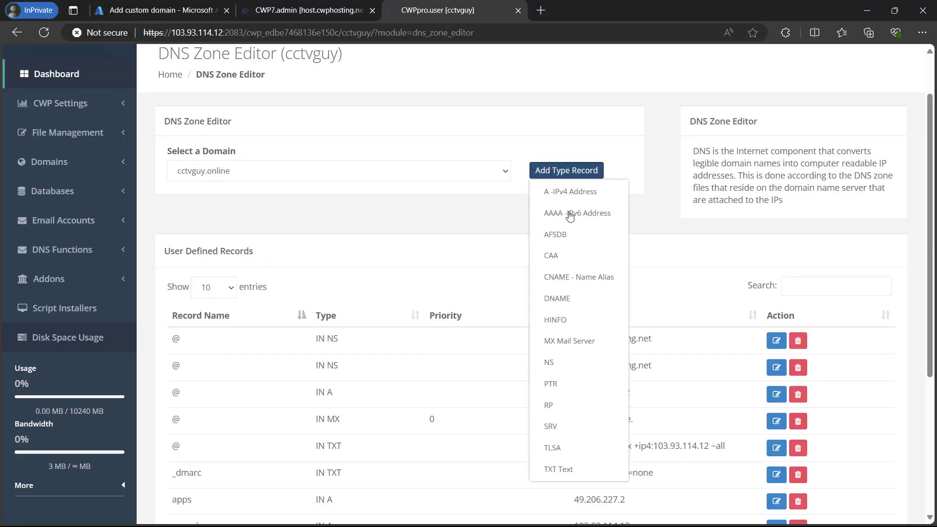
{"action": "scroll", "scroll_direction": "down", "scroll_amount": 3}
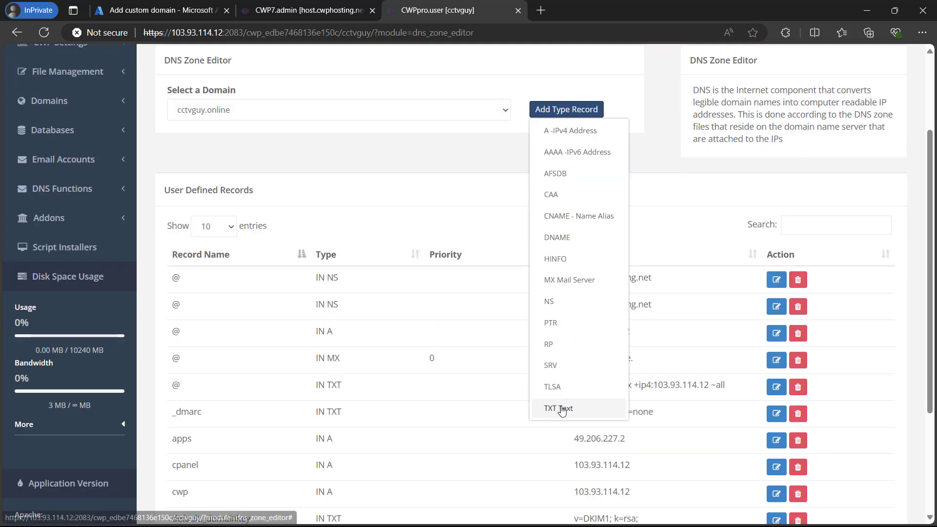
{"action": "left_click", "coordinate": [557, 408]}
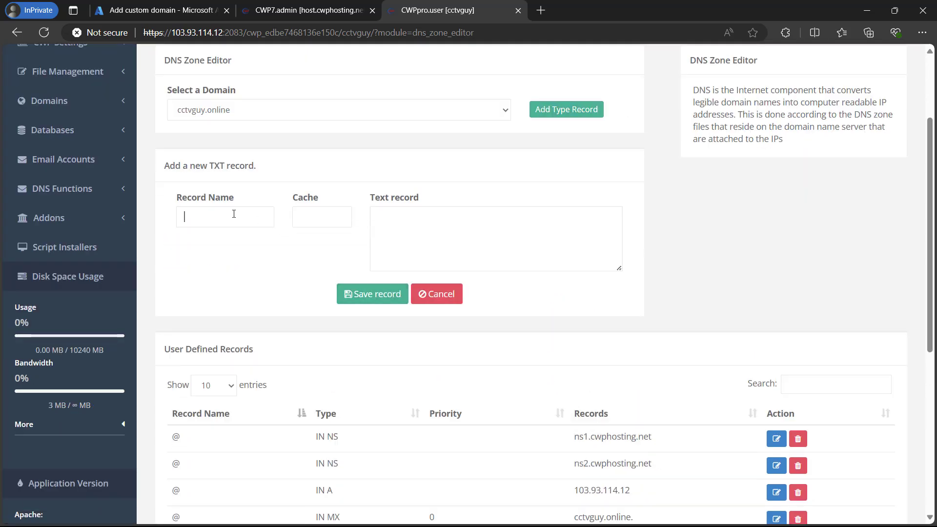
{"action": "left_click", "coordinate": [160, 9]}
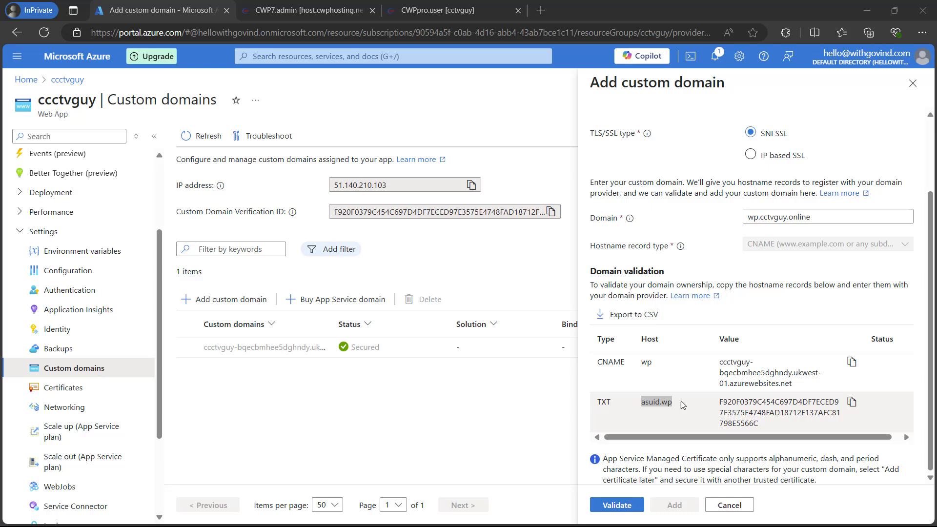
{"action": "mouse_move", "coordinate": [853, 403]}
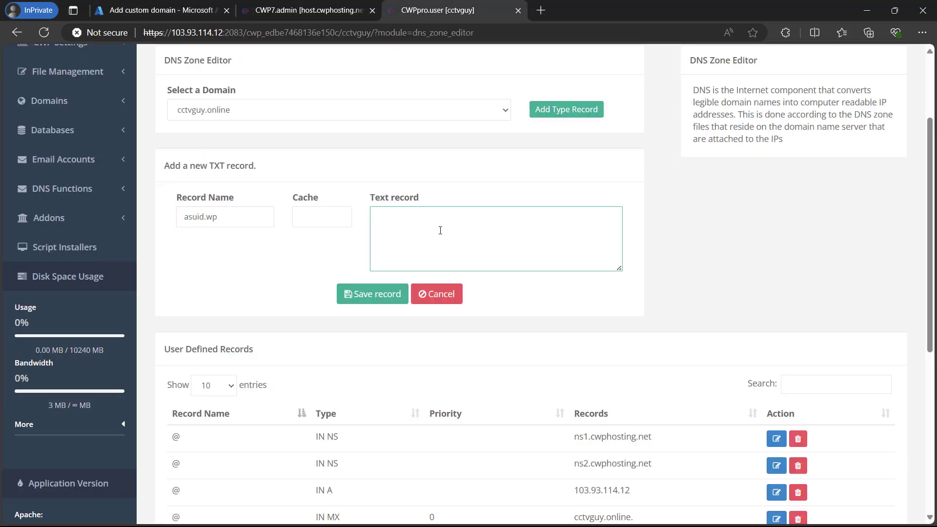
{"action": "type", "text": "F920F0379C454C697D4DF7ECED97E3575E4748FAD18712F137AFC81798E5566C"}
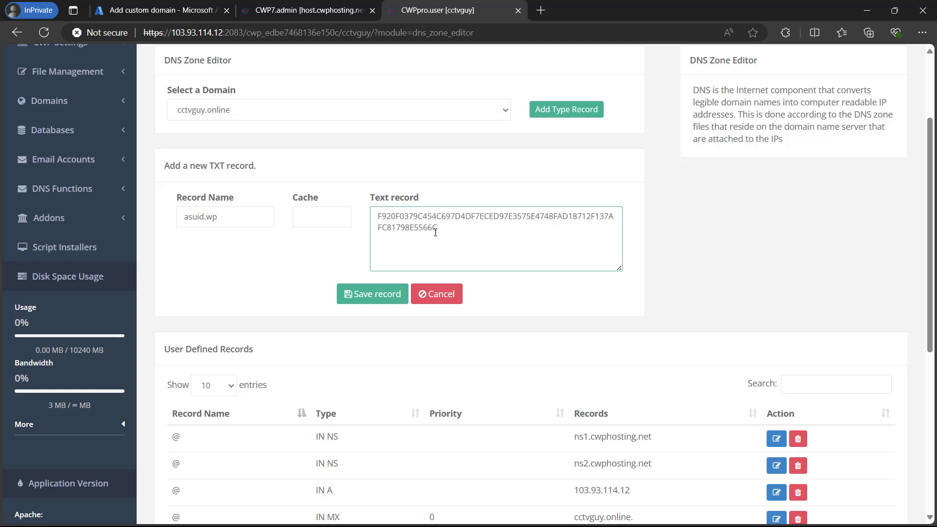
{"action": "left_click", "coordinate": [372, 293]}
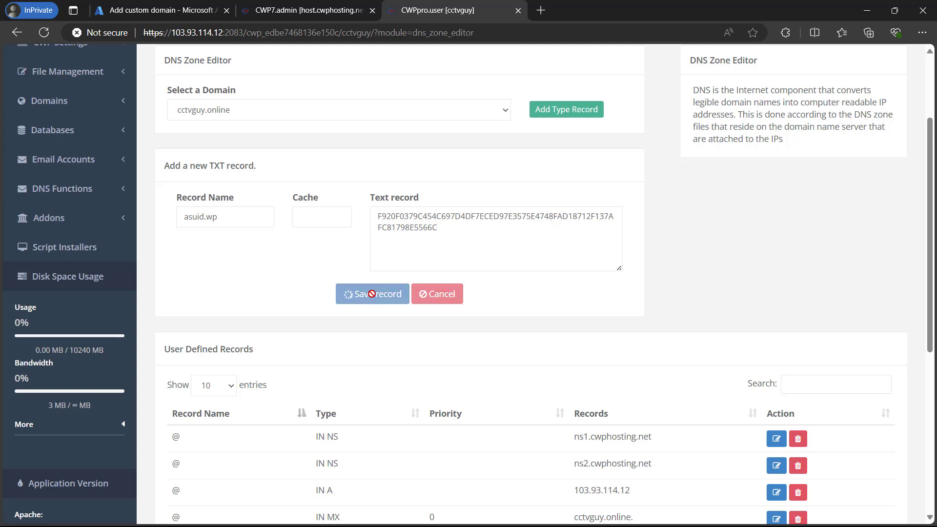
{"action": "left_click", "coordinate": [372, 294]}
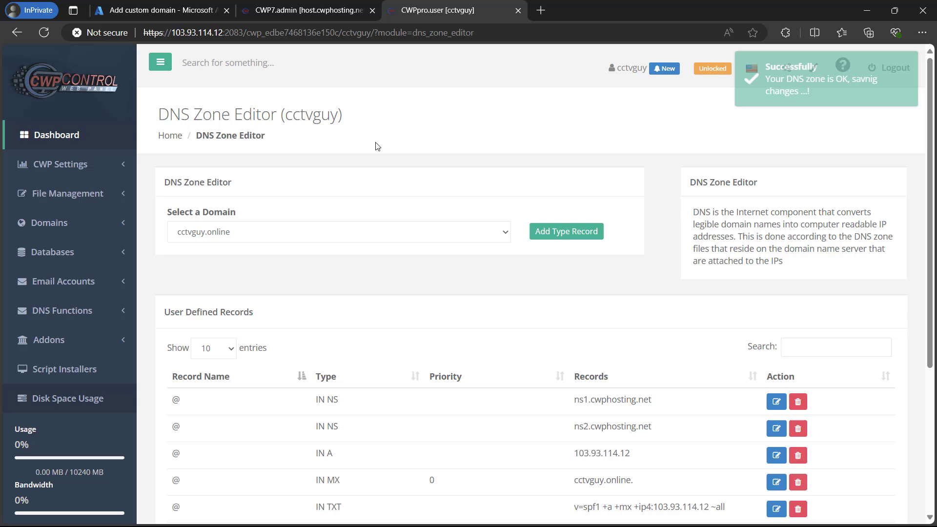
Validate the DNS records and add wp.cctvguy.online as a custom domain for the web app.
{"action": "left_click", "coordinate": [161, 10]}
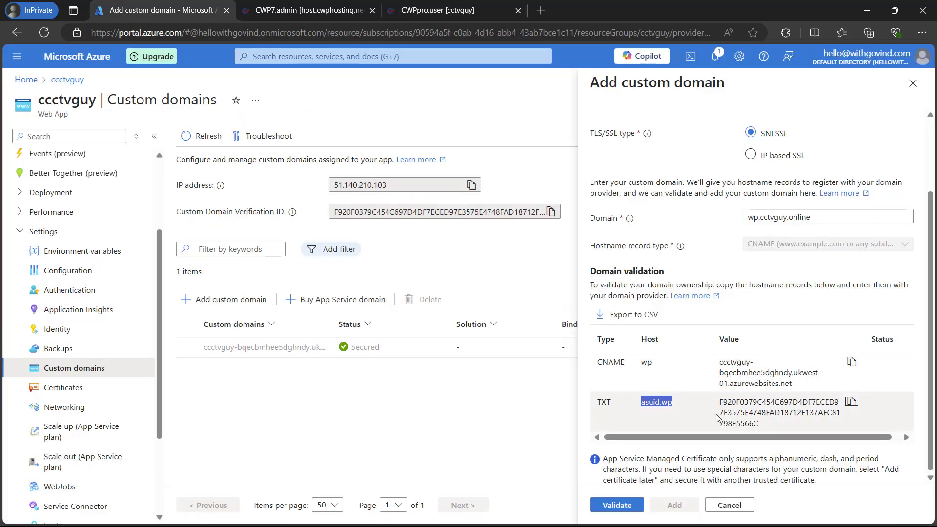
{"action": "left_click", "coordinate": [616, 505]}
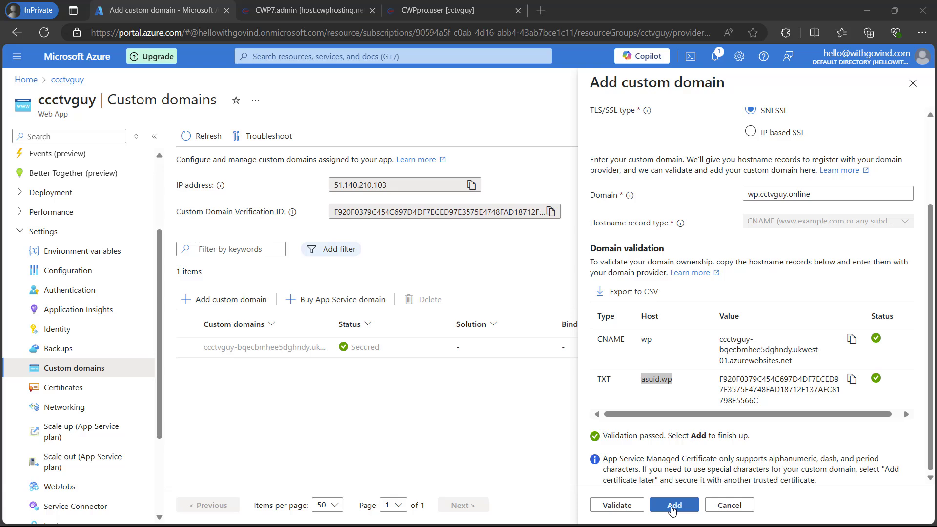
{"action": "left_click", "coordinate": [672, 504]}
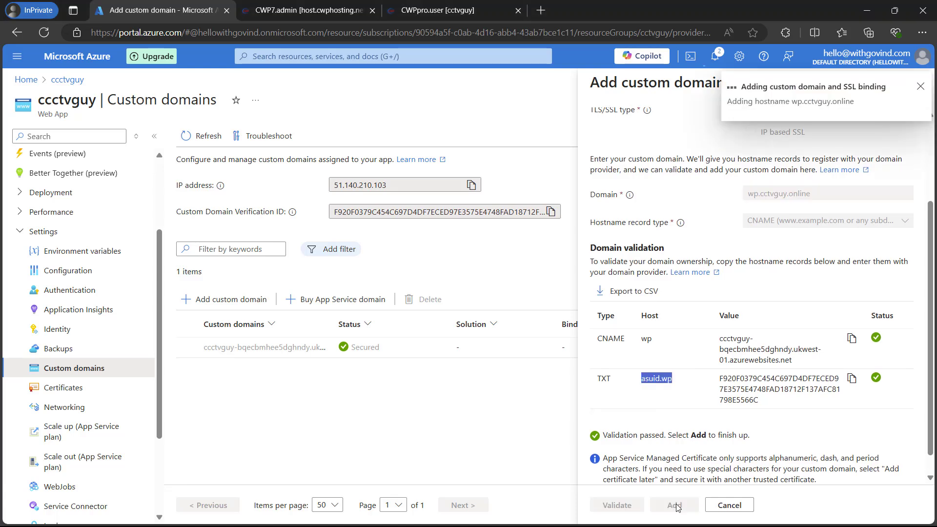
{"action": "left_click", "coordinate": [674, 505]}
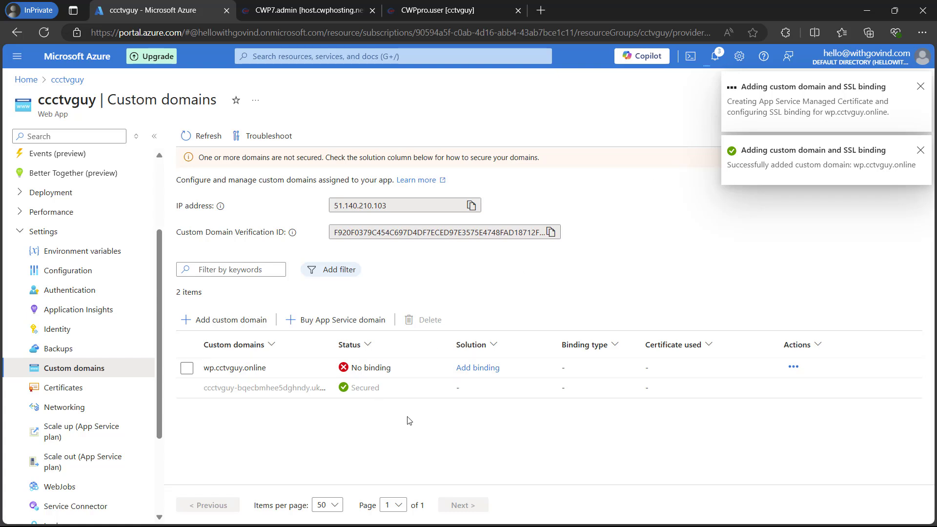
Check notifications that wp.cctvguy.online is Secured with SNI SSL and select the domain name.
{"action": "left_click", "coordinate": [715, 56]}
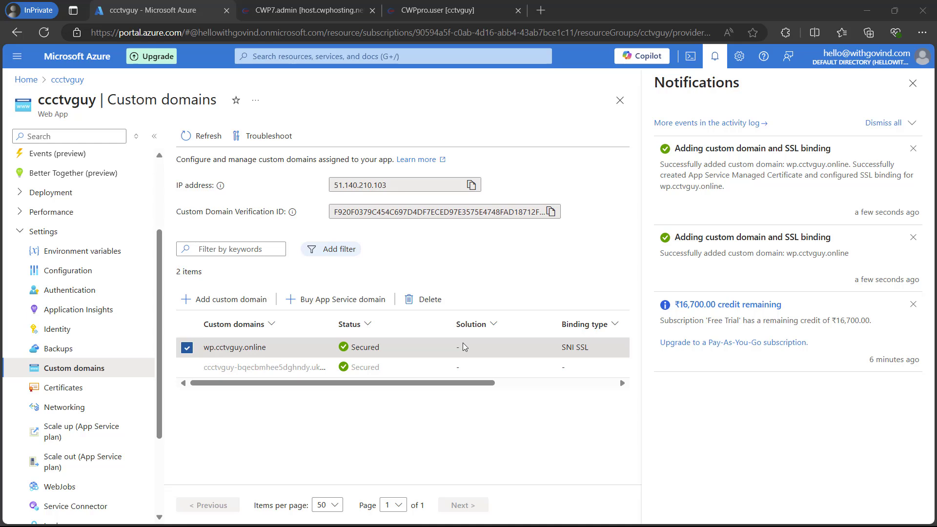
{"action": "double_click", "coordinate": [233, 348]}
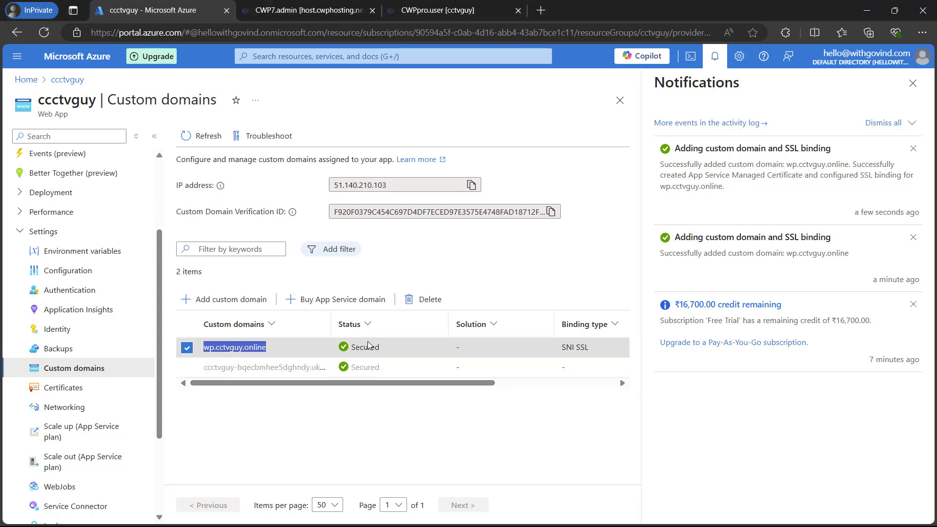
{"action": "mouse_move", "coordinate": [515, 356]}
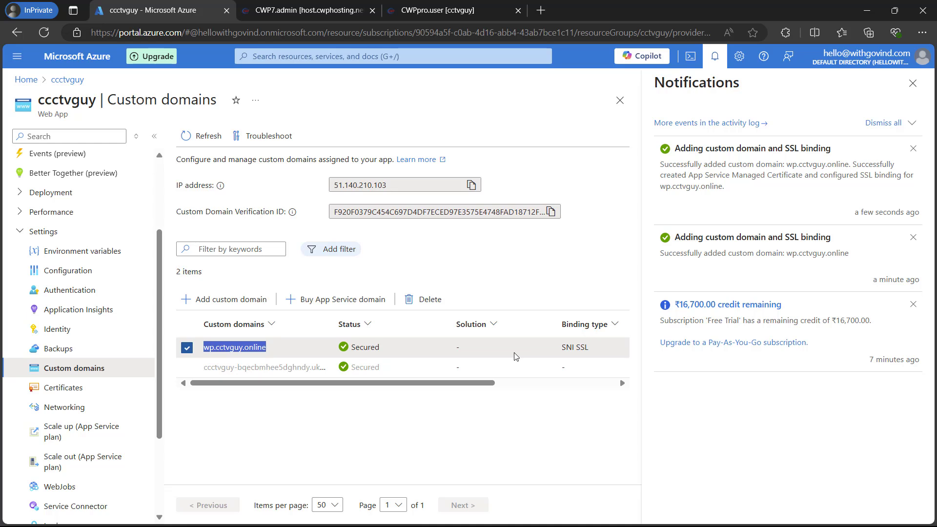
{"action": "right_click", "coordinate": [235, 347]}
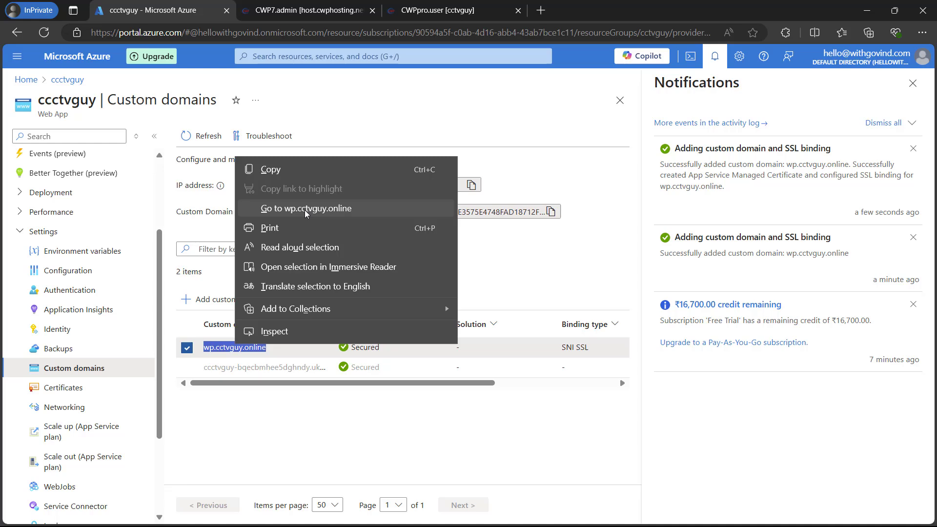
{"action": "left_click", "coordinate": [306, 208]}
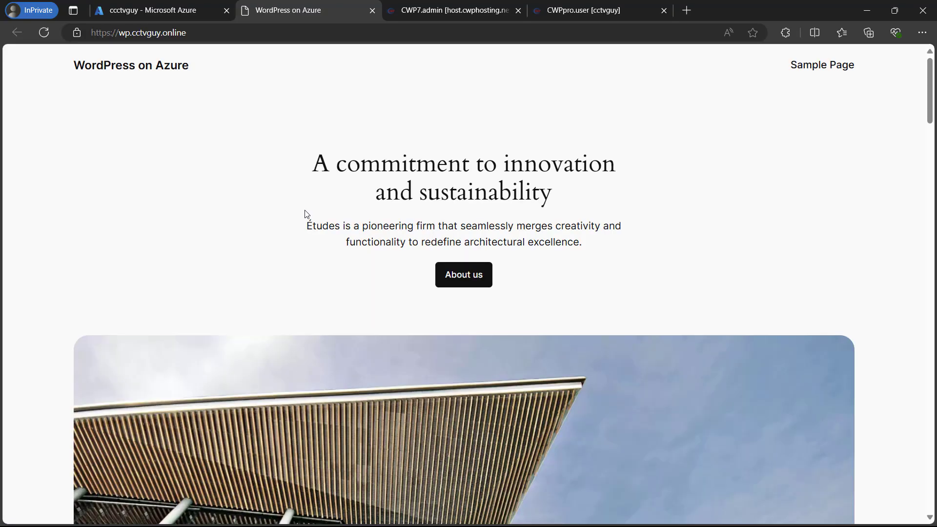
{"action": "mouse_move", "coordinate": [309, 194]}
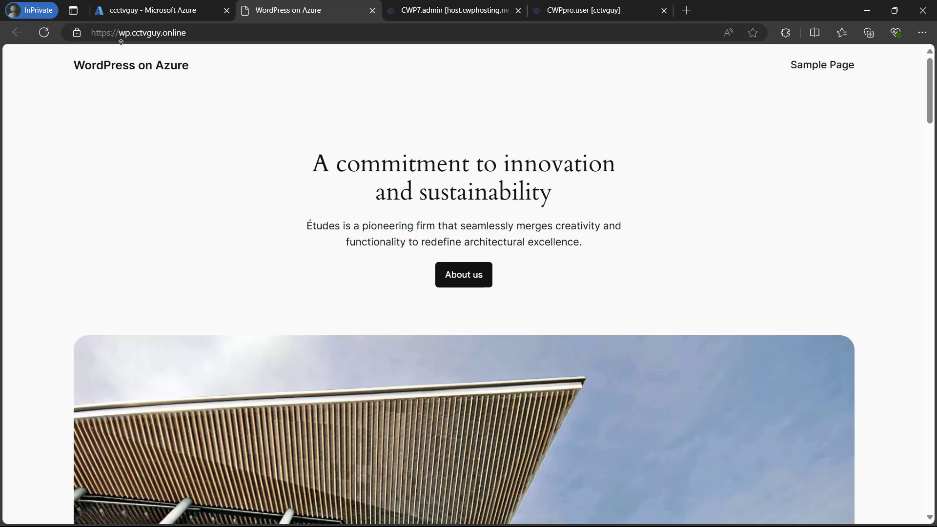
{"action": "left_click", "coordinate": [138, 32]}
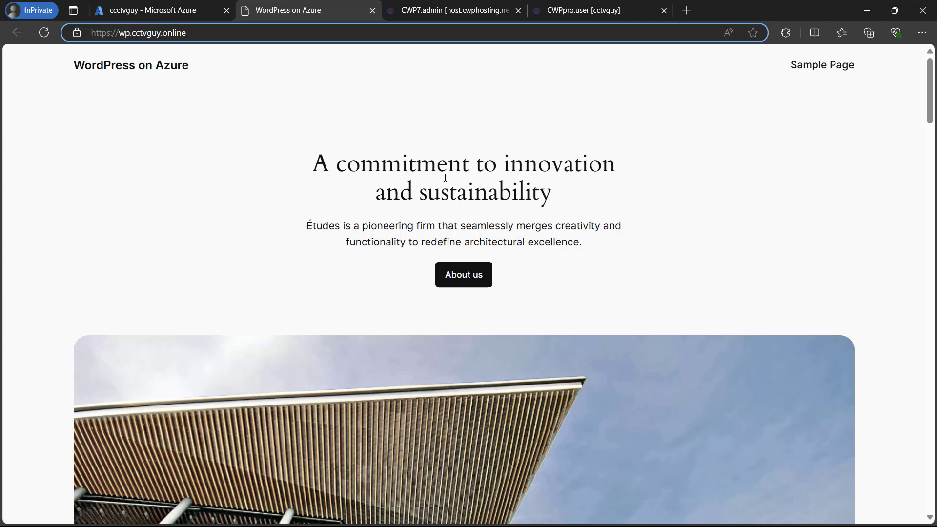
{"action": "left_click", "coordinate": [281, 33]}
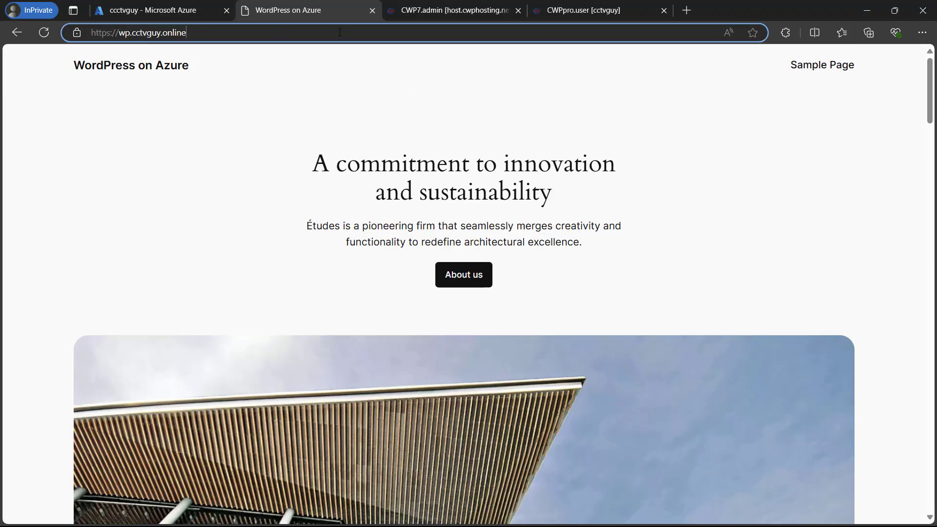
{"action": "type", "text": "/wp-"}
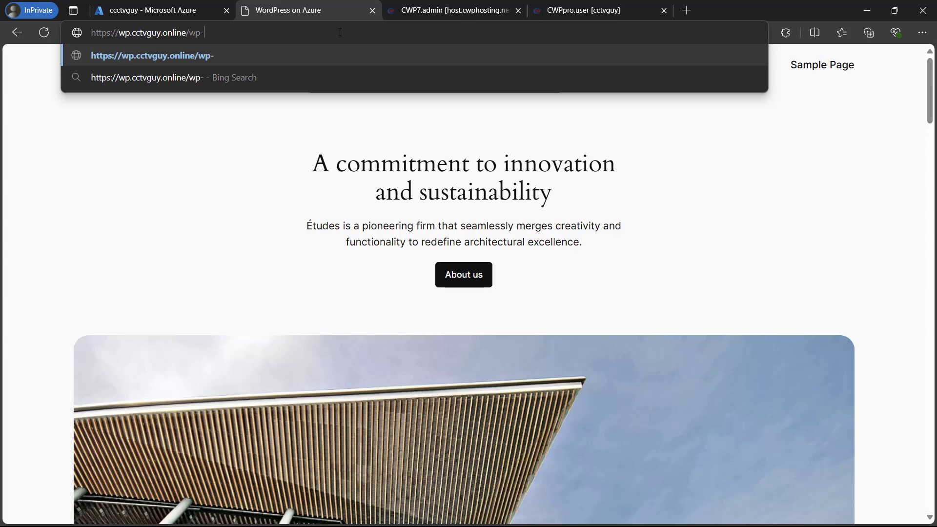
Log in to WordPress admin via the custom domain and view the Updates page listing 6.5.5 and 6.6.1.
{"action": "key", "text": "Enter"}
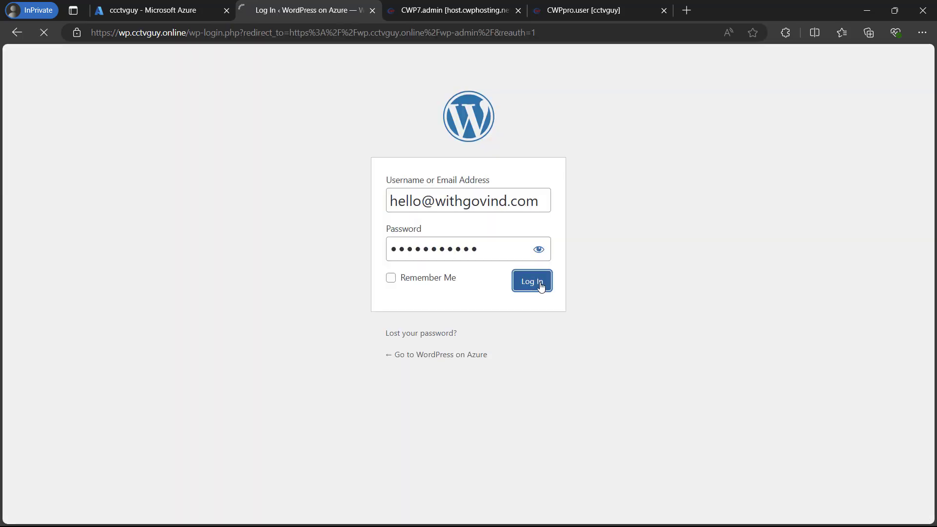
{"action": "left_click", "coordinate": [531, 281]}
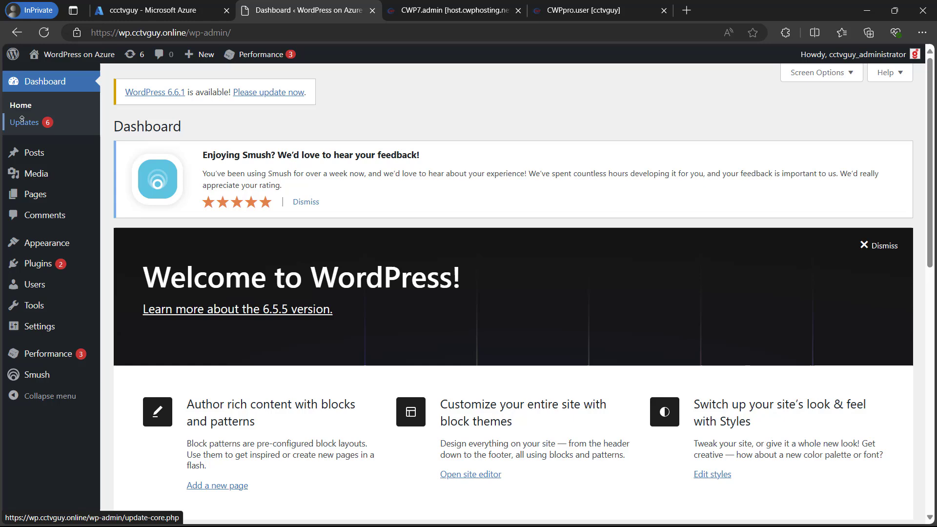
{"action": "left_click", "coordinate": [23, 123]}
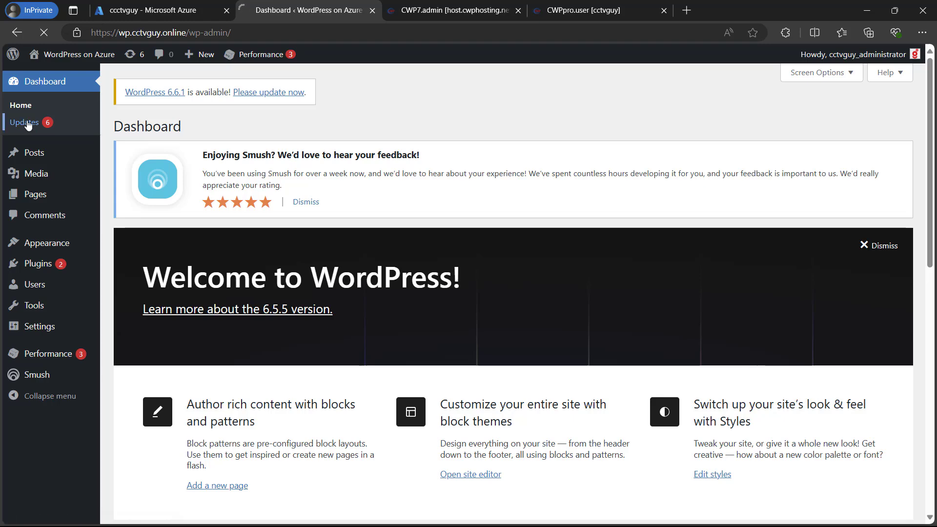
{"action": "left_click", "coordinate": [23, 122]}
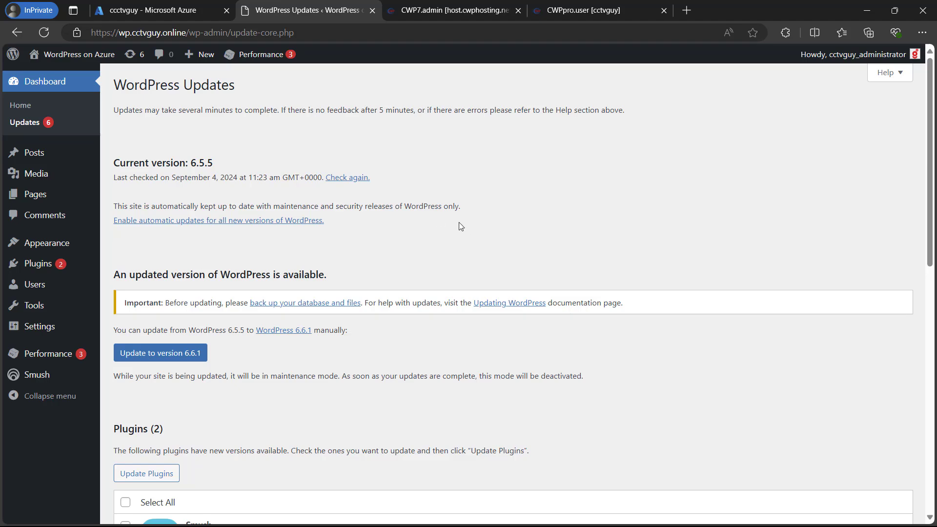
{"action": "mouse_move", "coordinate": [433, 280]}
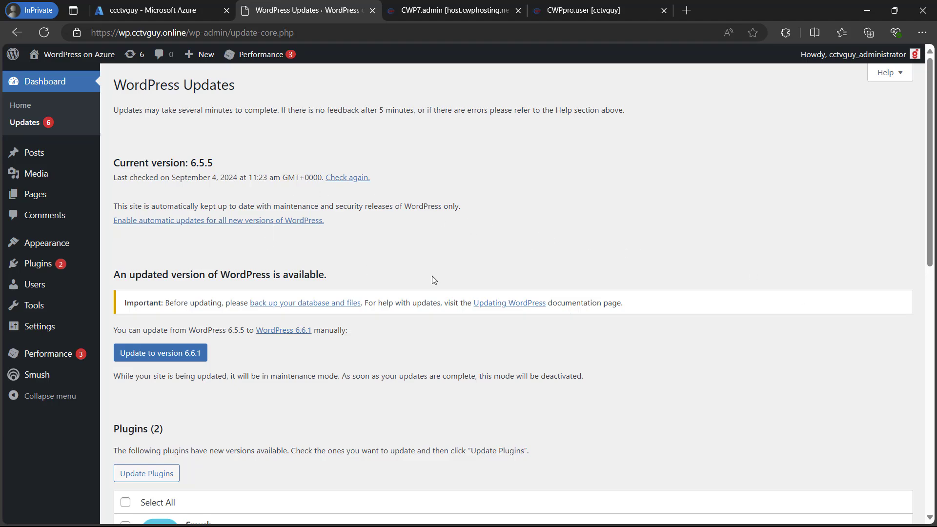
{"action": "scroll", "scroll_direction": "down", "scroll_amount": 3}
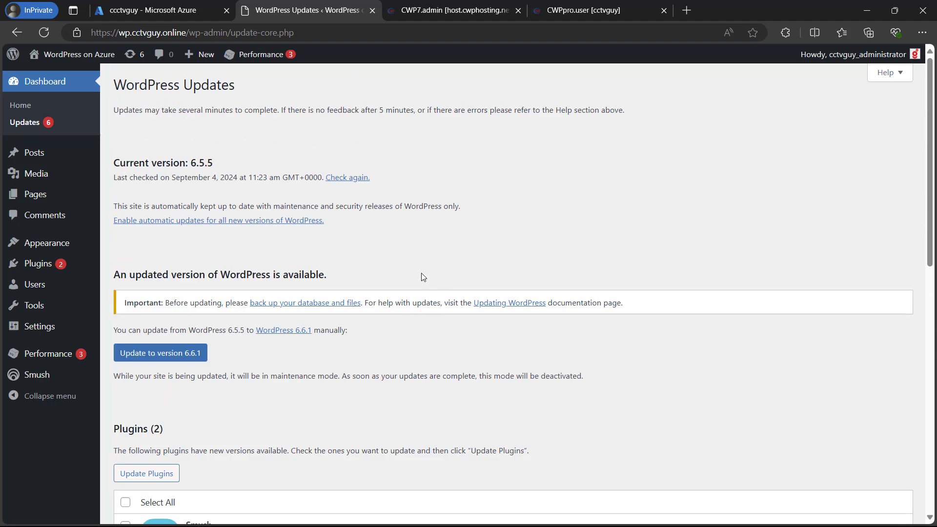
{"action": "mouse_move", "coordinate": [548, 281]}
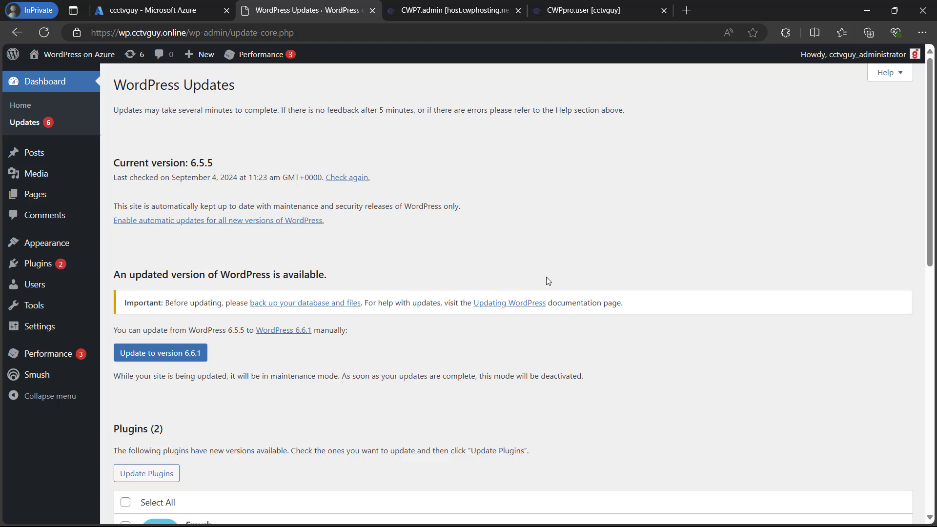